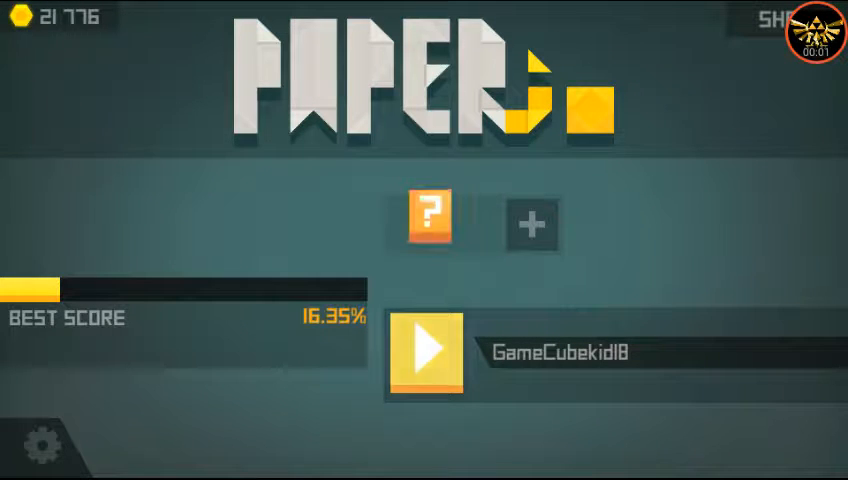
# Cycle the question-mark avatar's colour from orange to green on the main menu
pyautogui.click(428, 348)
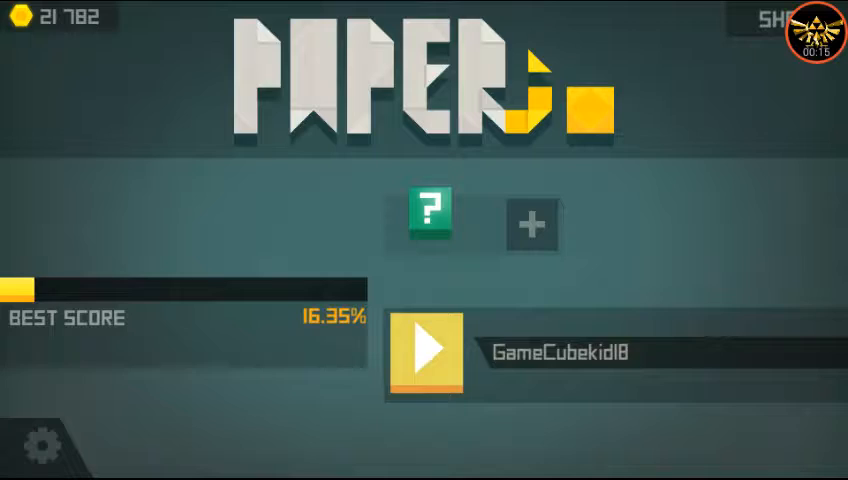
pyautogui.click(428, 356)
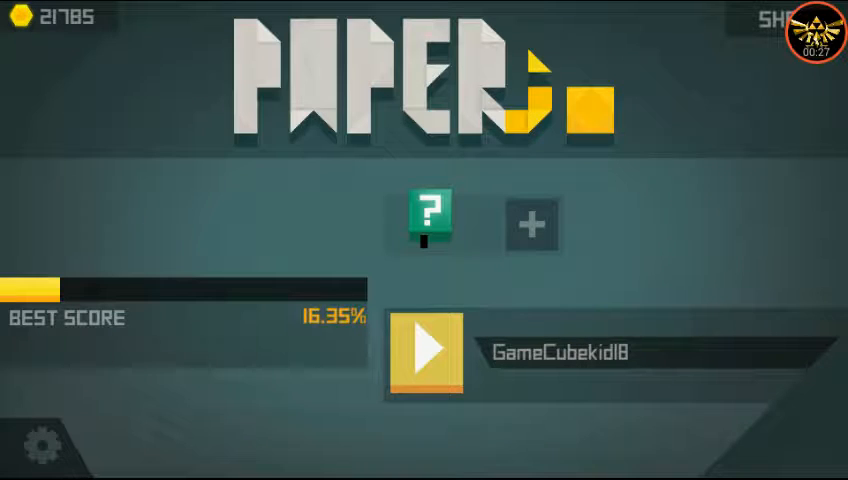
# Browse the Avatars shop briefly, then start a match, bringing up a Ball VS Block 2 ad
pyautogui.click(428, 210)
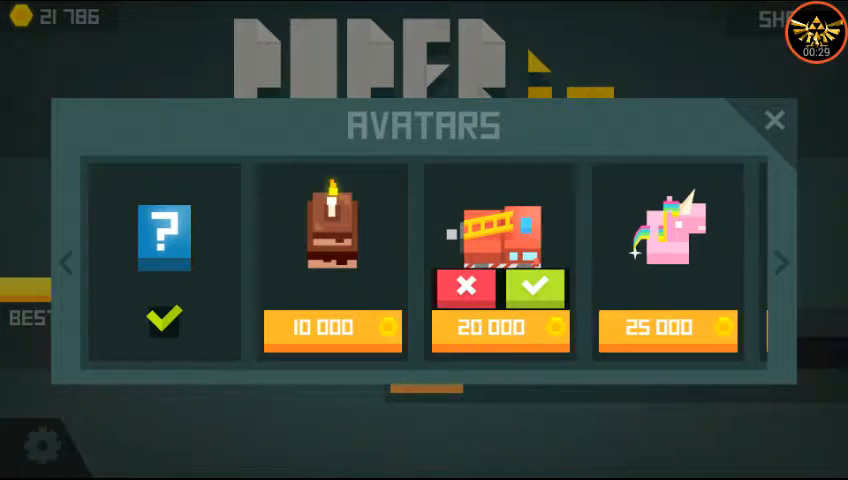
pyautogui.click(772, 120)
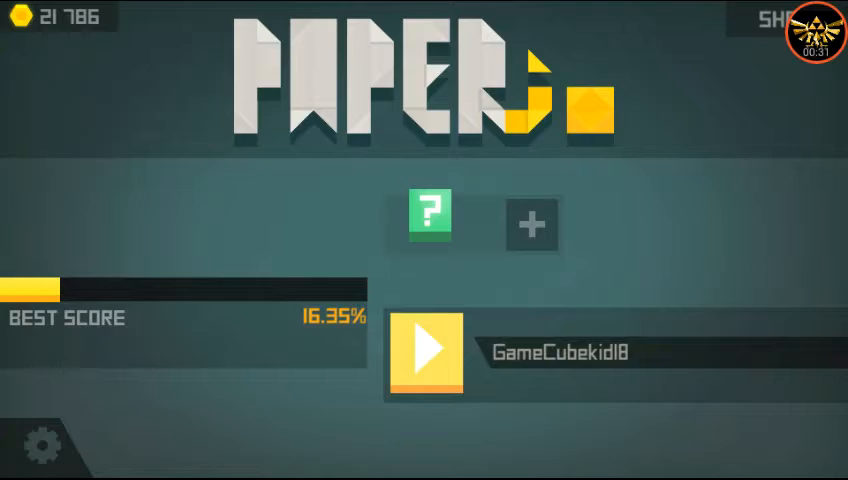
pyautogui.click(428, 356)
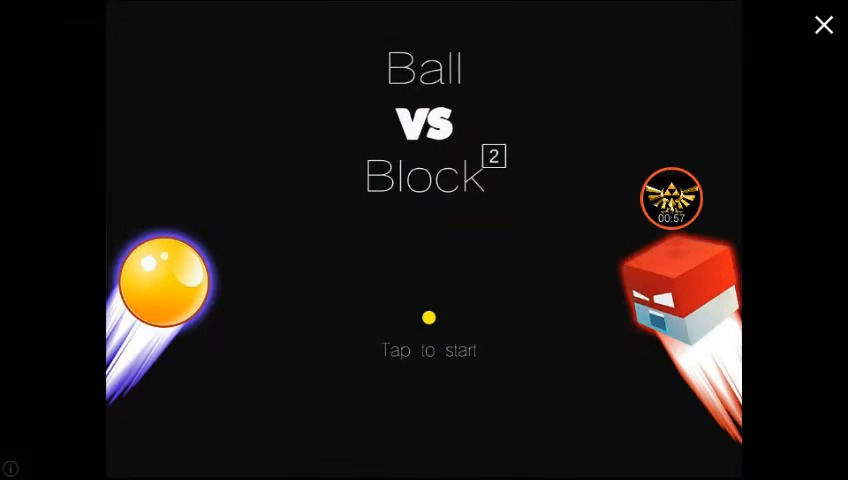
# Dismiss the ad and play a round ending at 1.23% territory, one kill, 50 coins
pyautogui.click(820, 24)
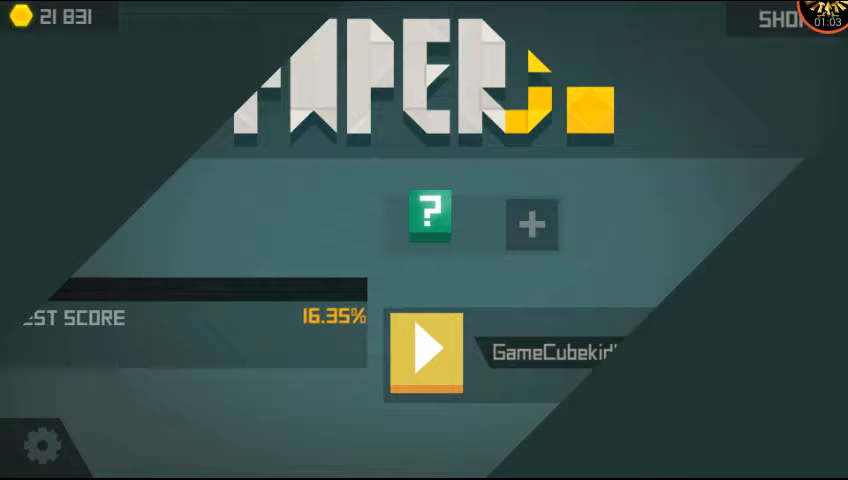
pyautogui.click(424, 344)
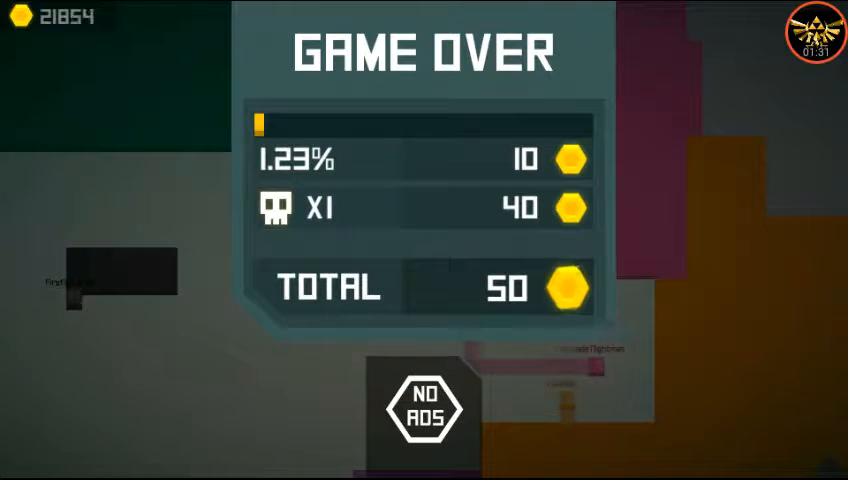
# Leave the results, play another round until eliminated, and answer the watch-a-video offer
pyautogui.click(424, 412)
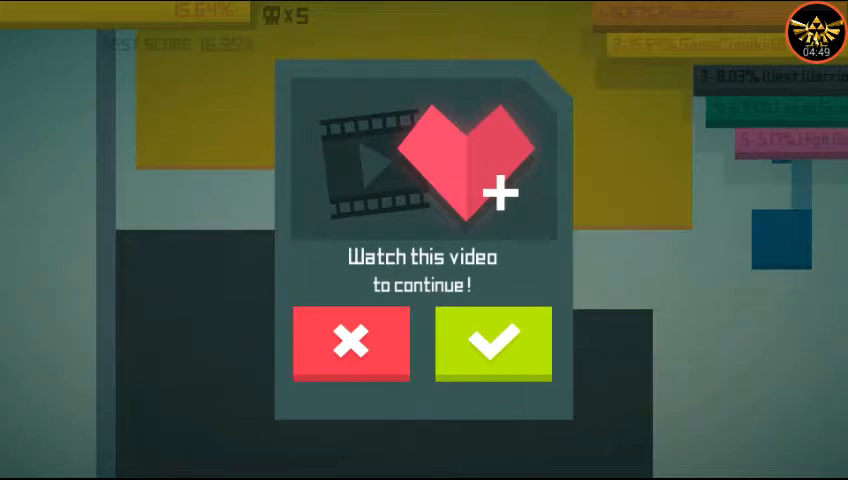
pyautogui.click(352, 342)
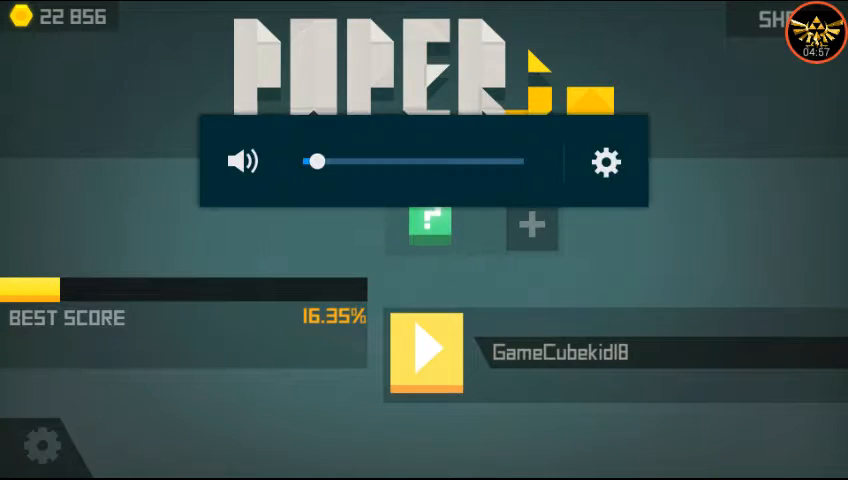
# Start a new match and claim territory until the battery-low warning interrupts
pyautogui.click(428, 356)
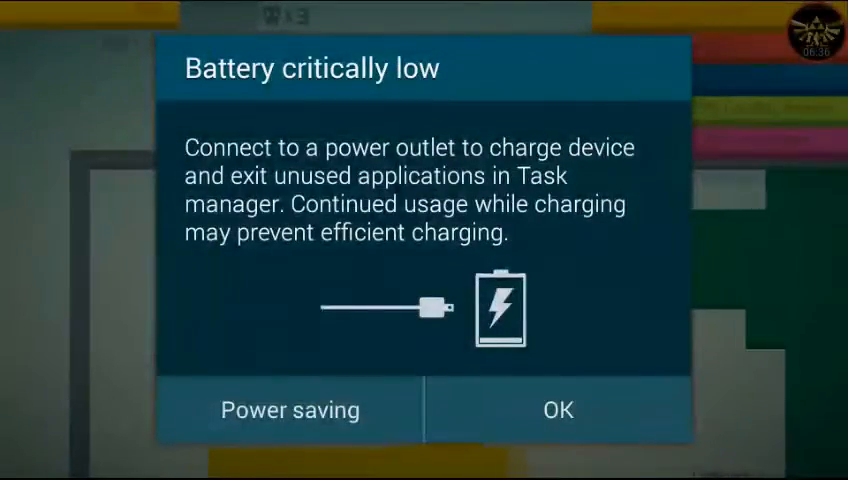
# Dismiss the Battery critically low dialog and let the match finish to the menu
pyautogui.click(554, 408)
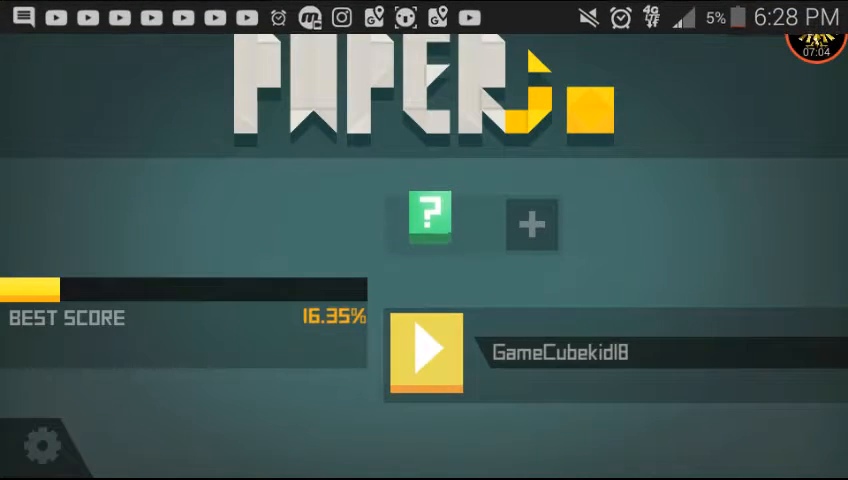
# Play two quick rounds, declining the watch-a-video-to-continue offer each time
pyautogui.click(426, 352)
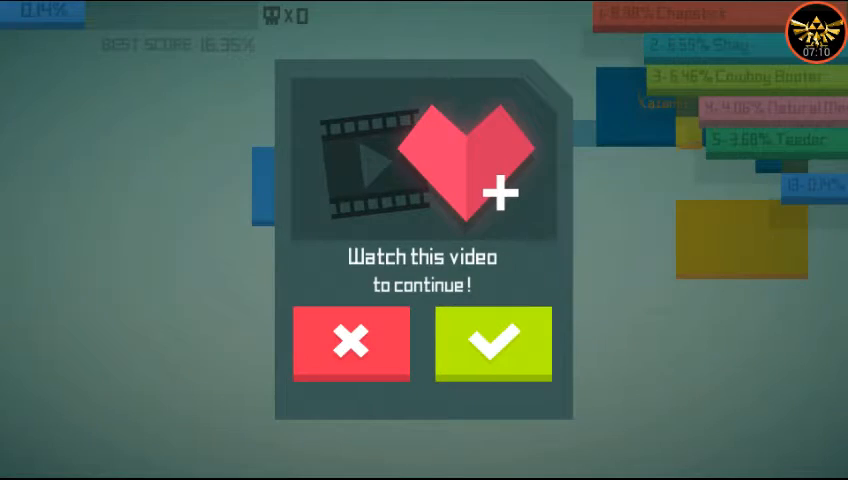
pyautogui.click(352, 342)
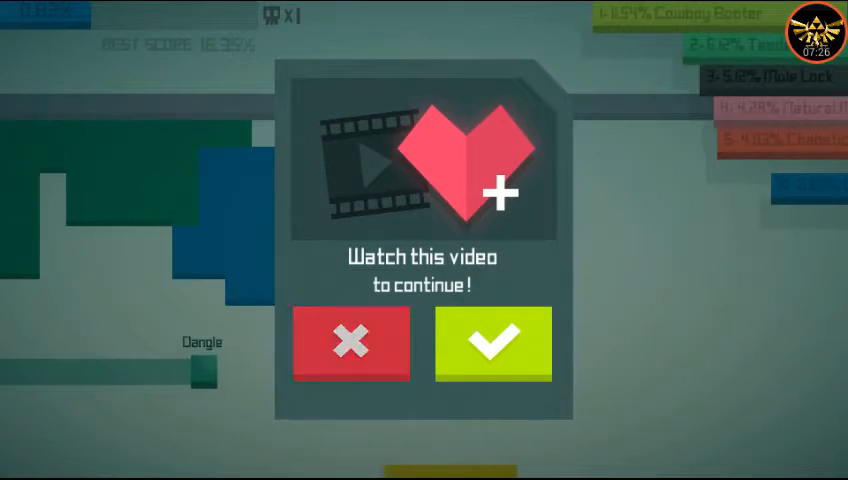
pyautogui.click(348, 342)
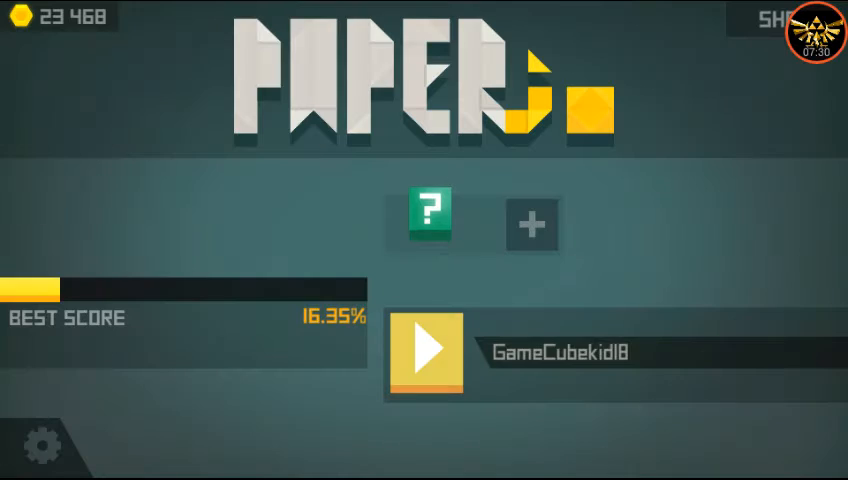
# Play a round until eliminated, close the Color Jump+ ad, and start a fresh match
pyautogui.click(428, 356)
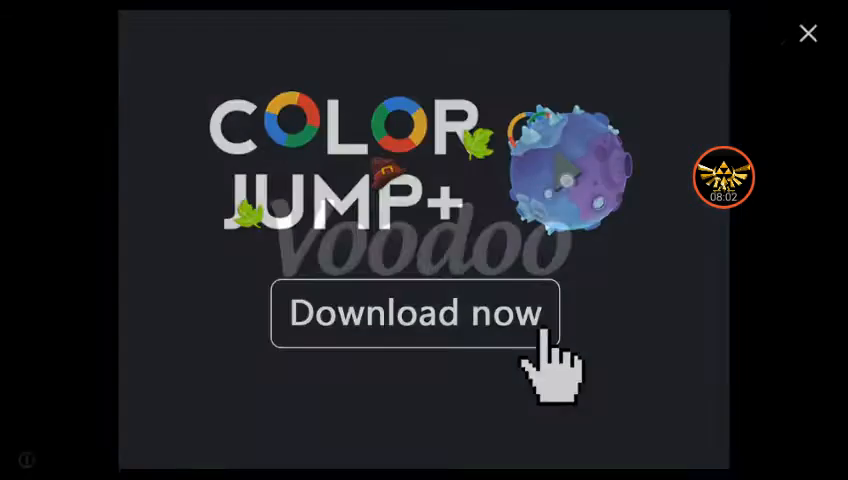
pyautogui.click(808, 32)
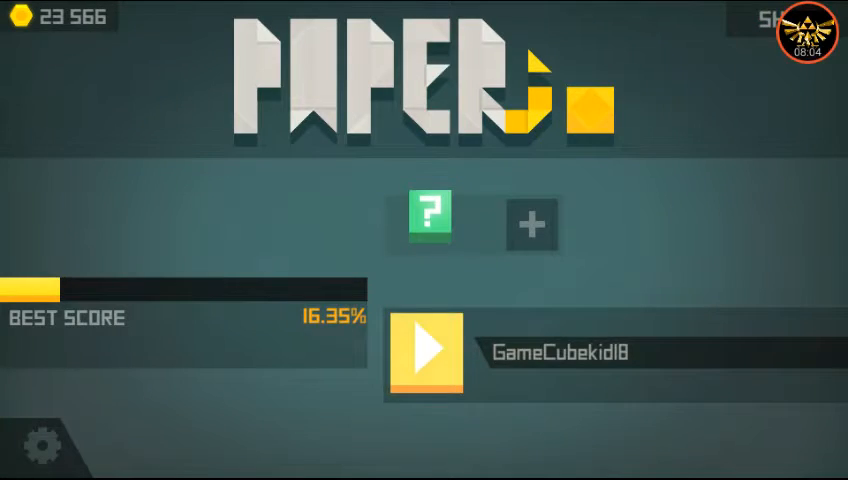
pyautogui.click(428, 356)
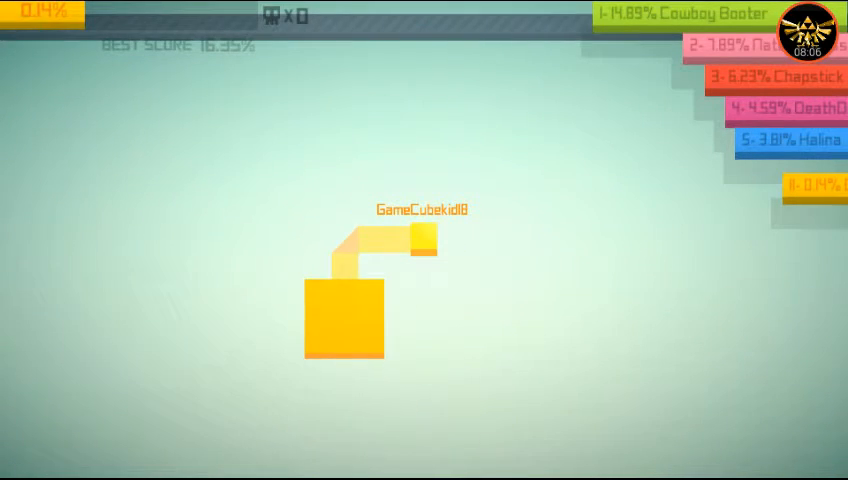